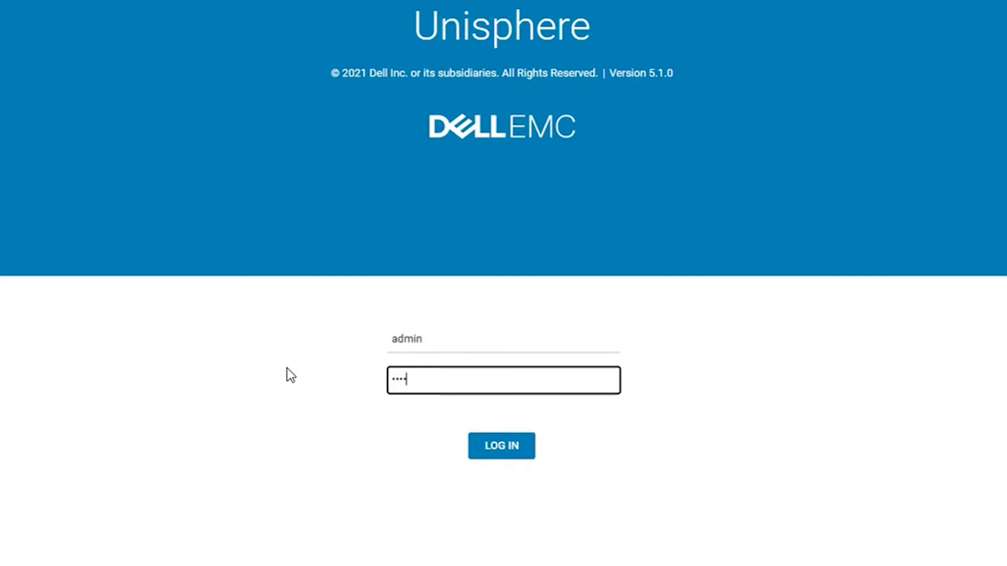
Step: Log in to Unisphere as admin with the administrator password
type("password")
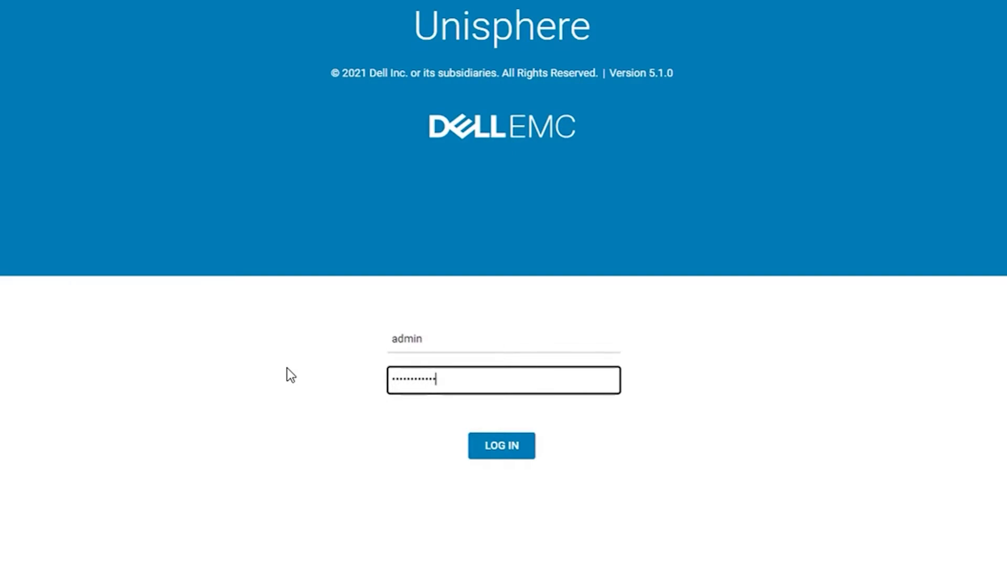
left_click(501, 446)
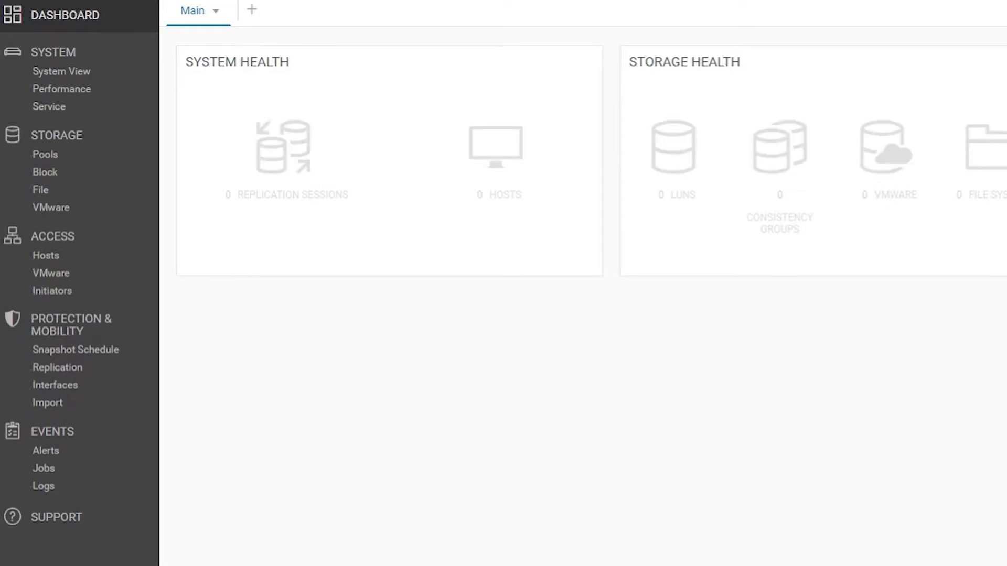
mouse_move(49, 106)
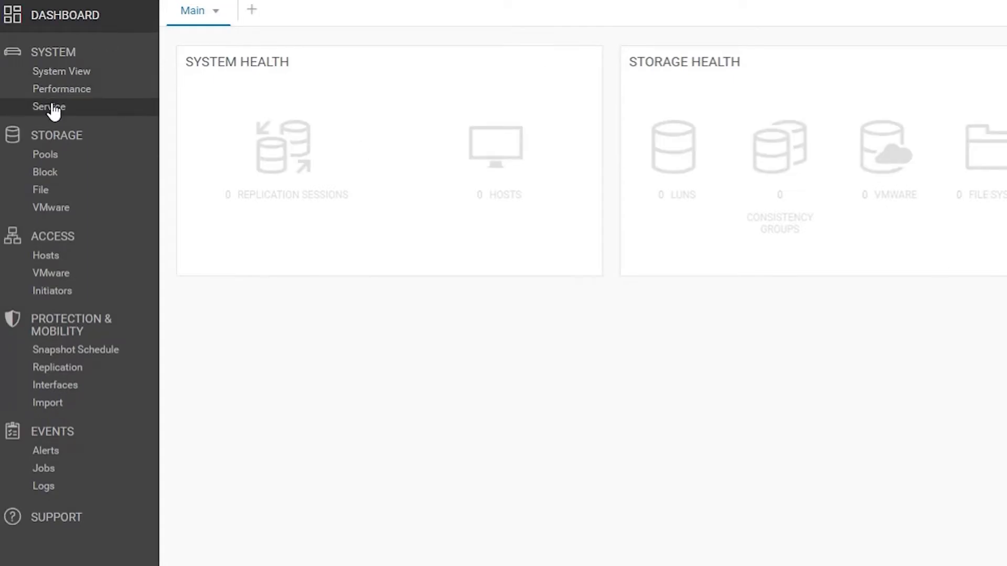
Step: Go to the Service page under SYSTEM in the left navigation
left_click(49, 107)
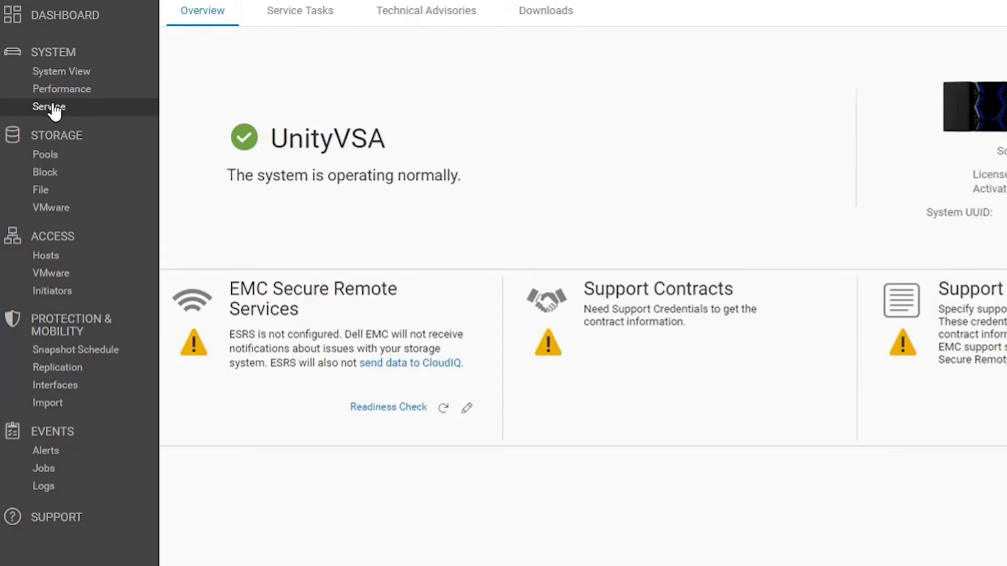
mouse_move(299, 11)
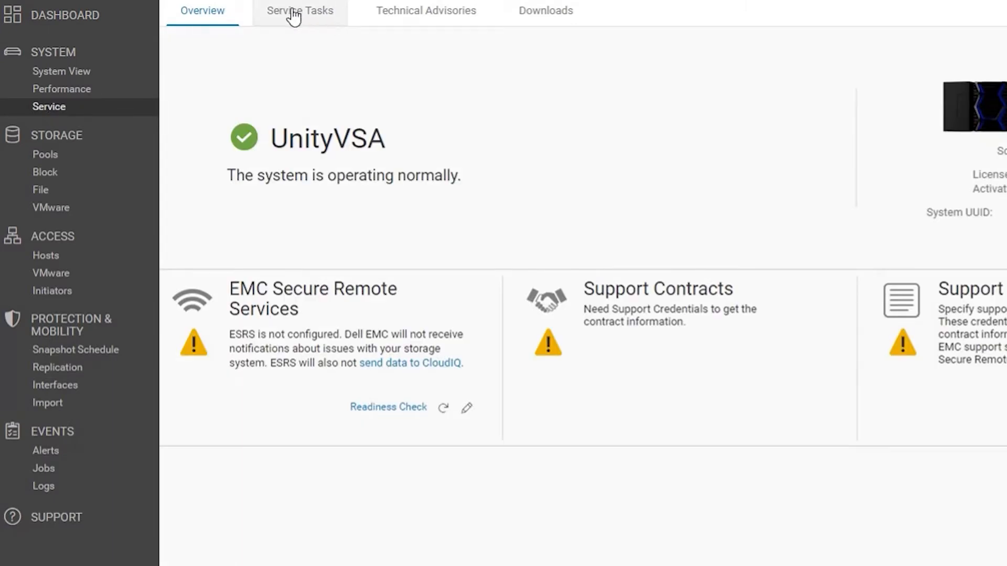
Step: Run the Collect Service Information task from the Service Tasks list
left_click(299, 10)
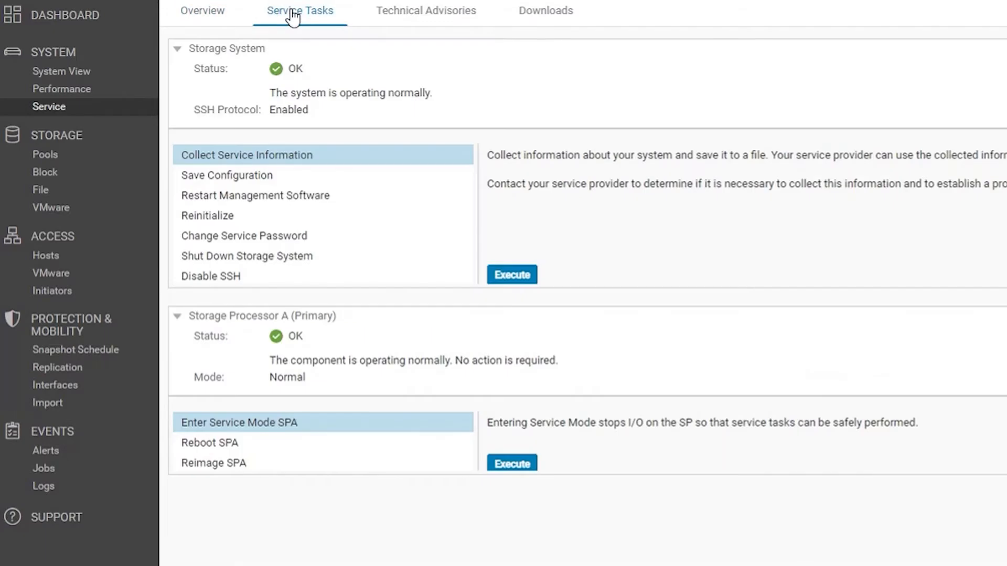
mouse_move(279, 133)
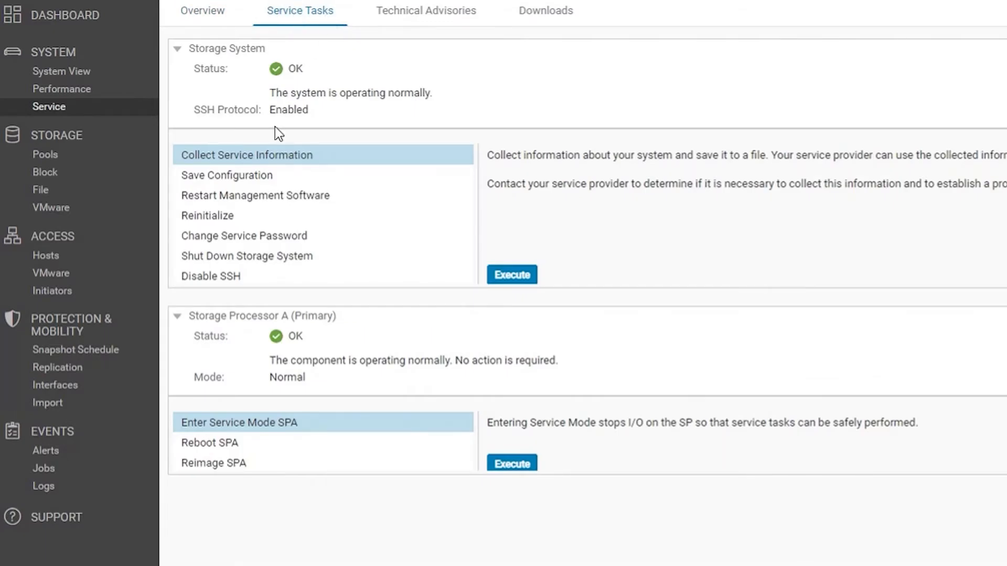
mouse_move(435, 372)
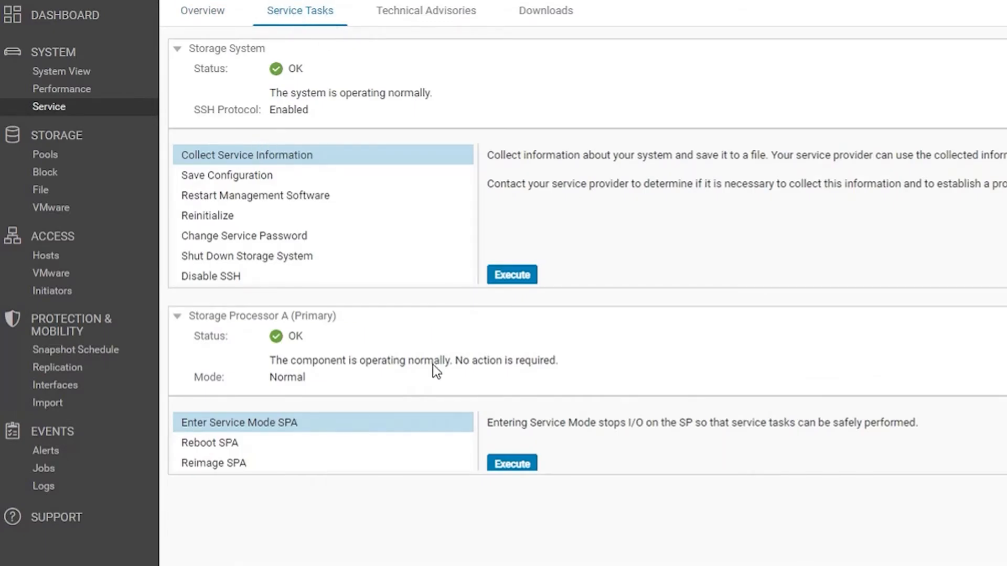
mouse_move(554, 278)
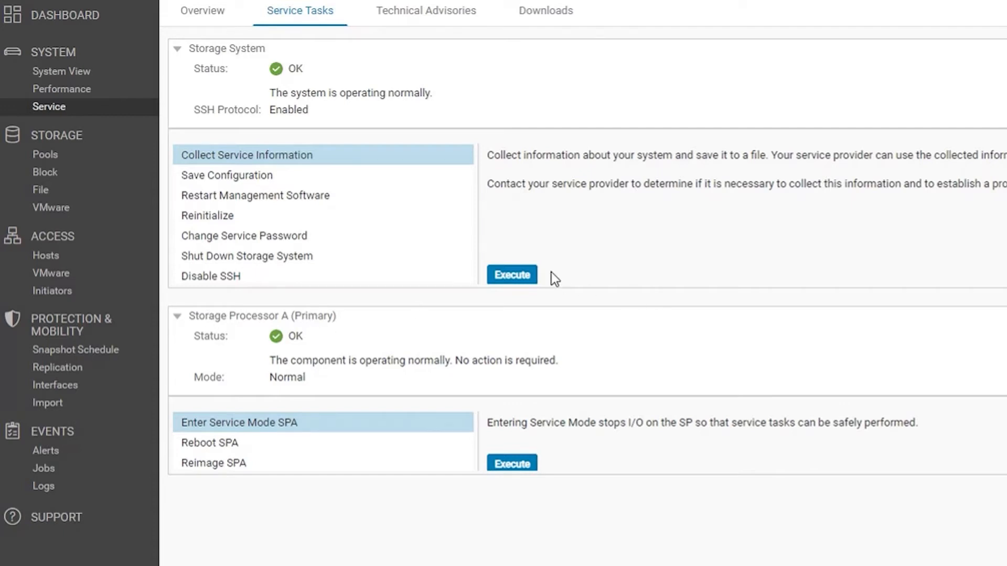
left_click(511, 275)
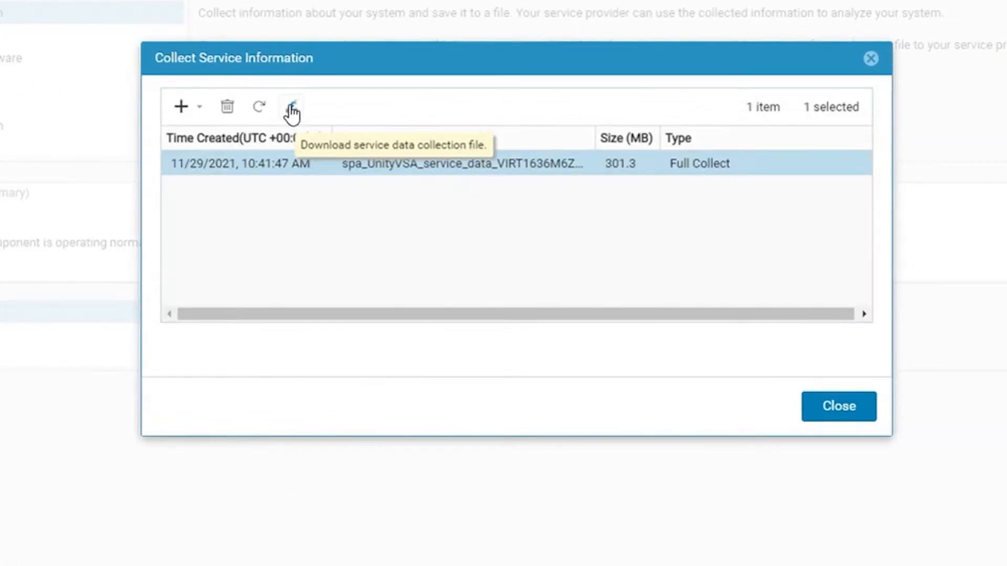
mouse_move(182, 106)
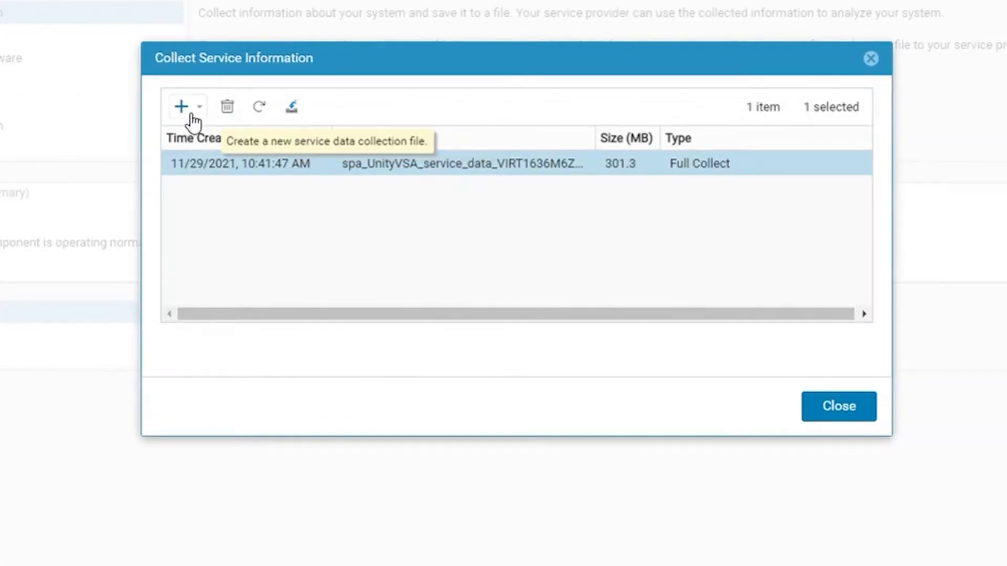
Step: Create a new Full Collect service data collection job
left_click(200, 106)
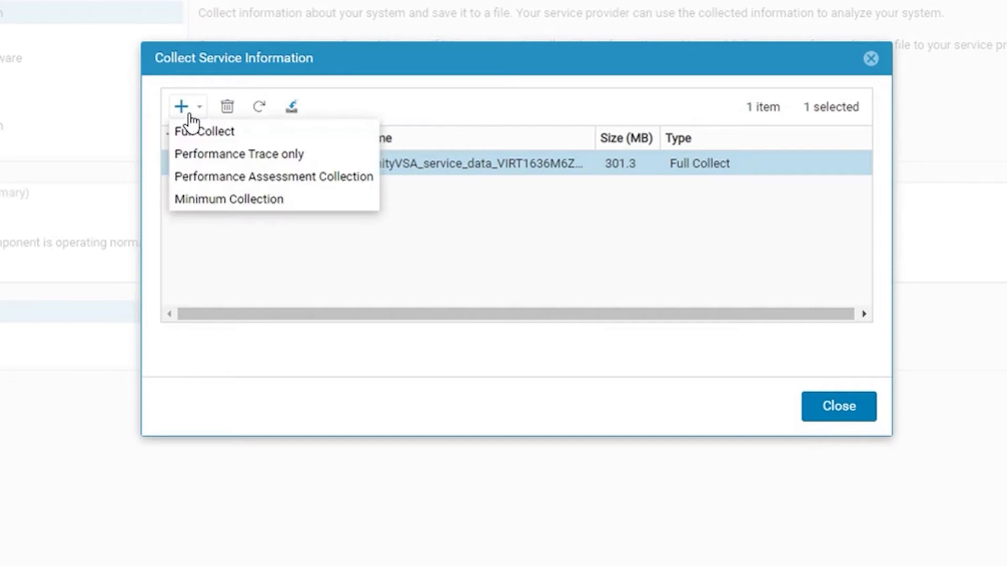
mouse_move(211, 155)
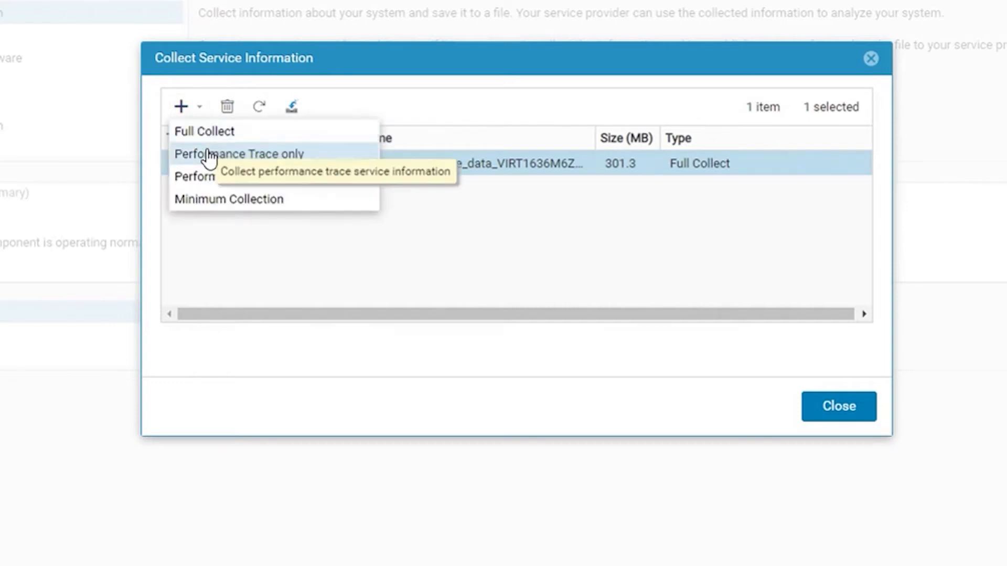
mouse_move(221, 193)
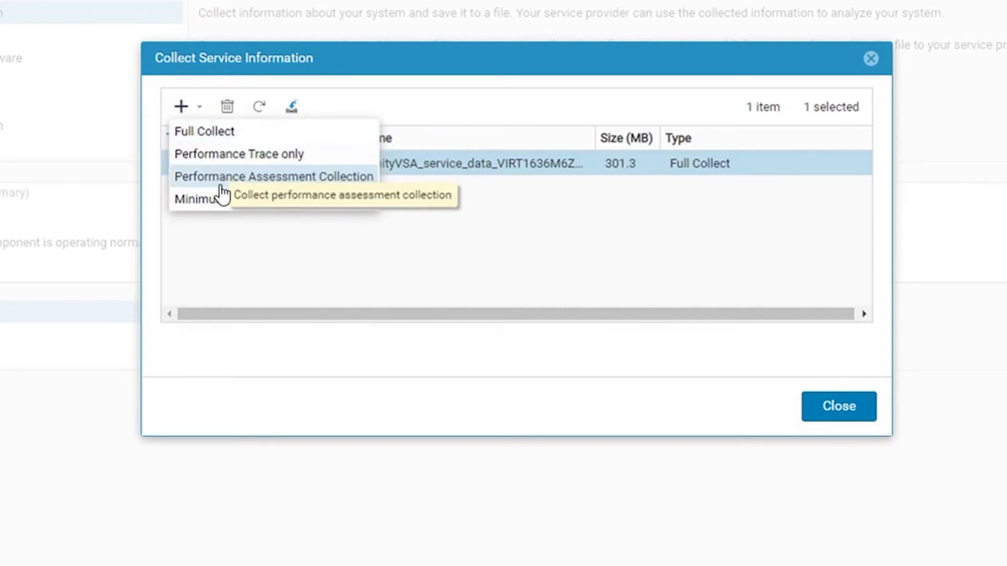
mouse_move(200, 132)
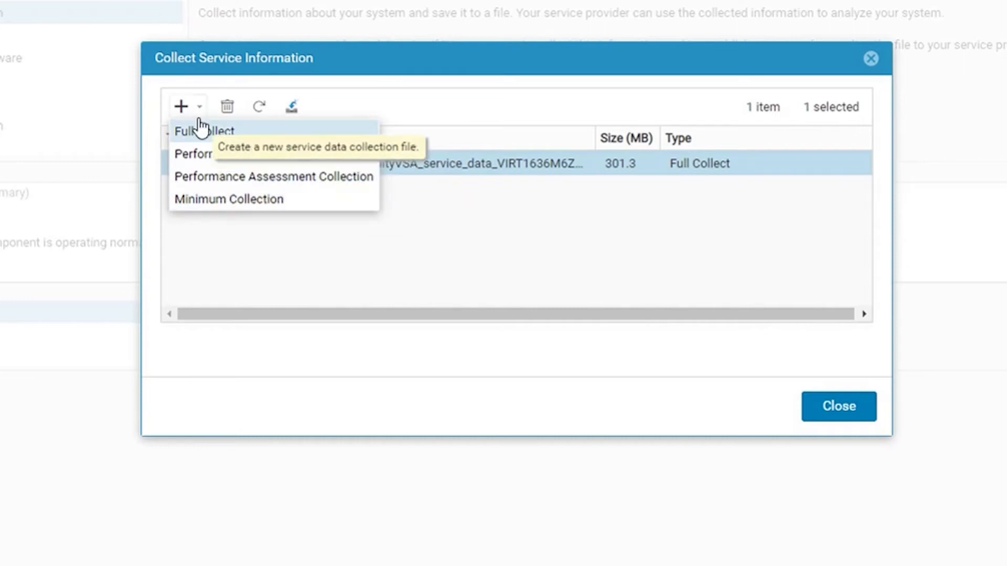
left_click(202, 131)
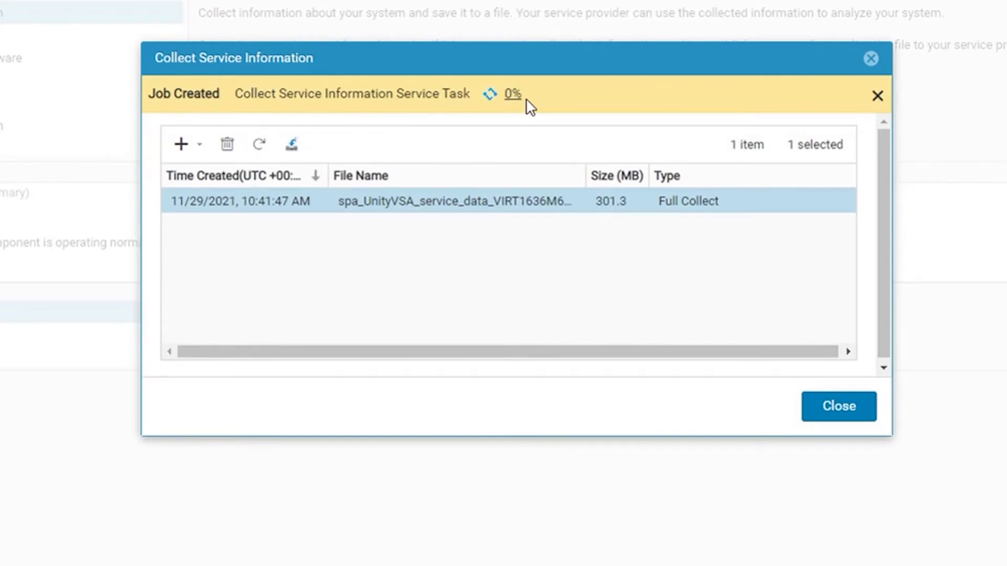
mouse_move(538, 58)
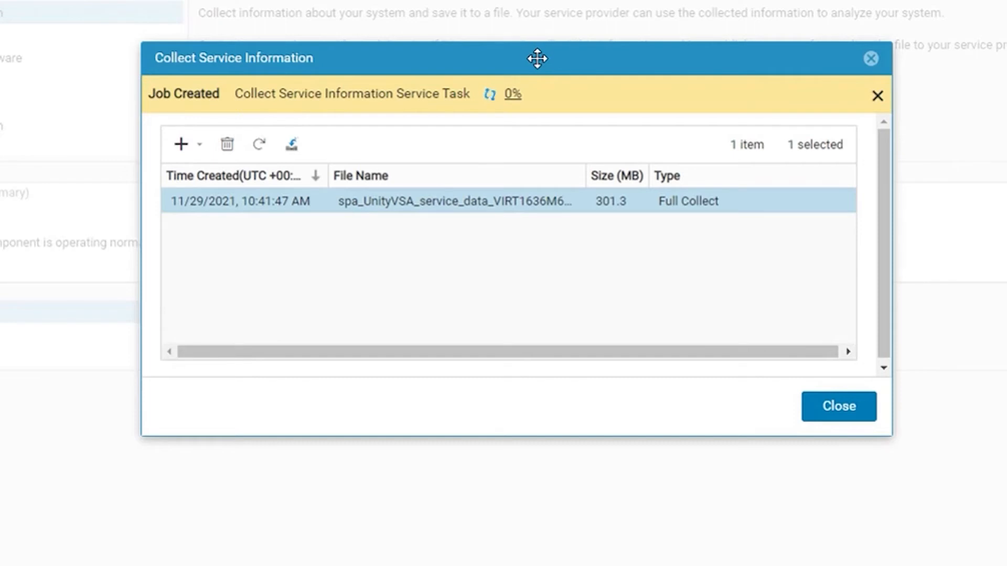
mouse_move(533, 58)
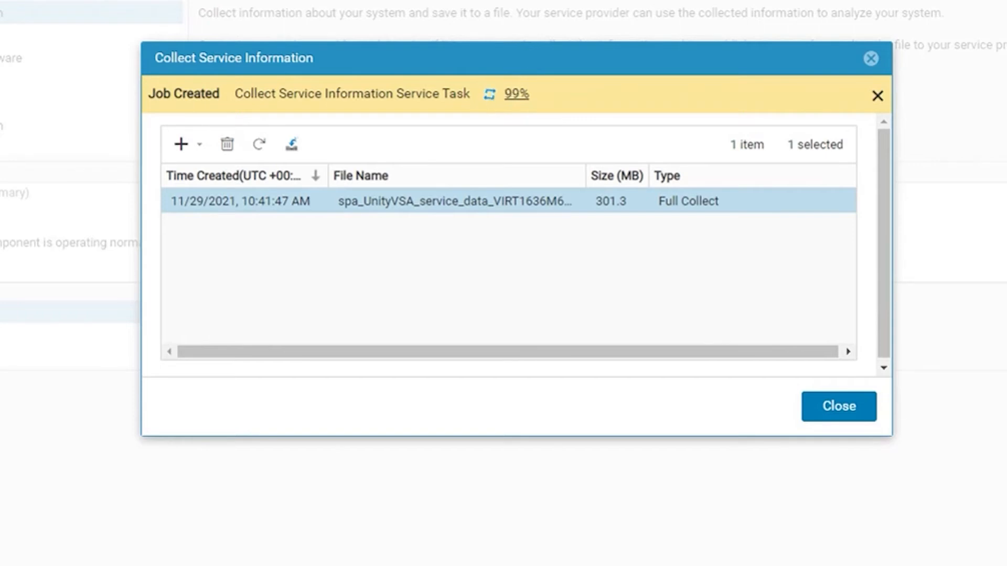
Step: Refresh the file list after the job completes to show the 297.6 MB Full Collect file
left_click(878, 96)
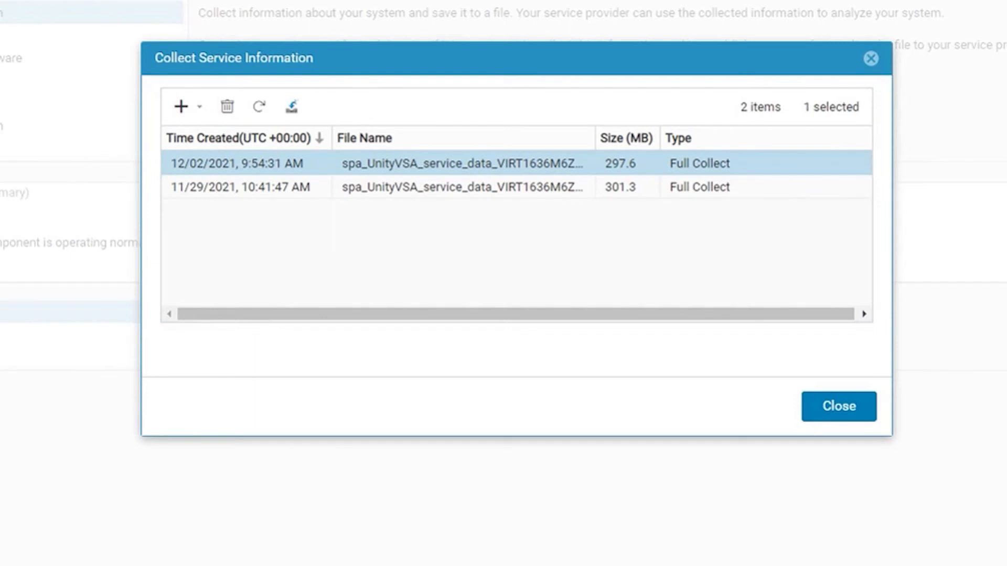
mouse_move(291, 106)
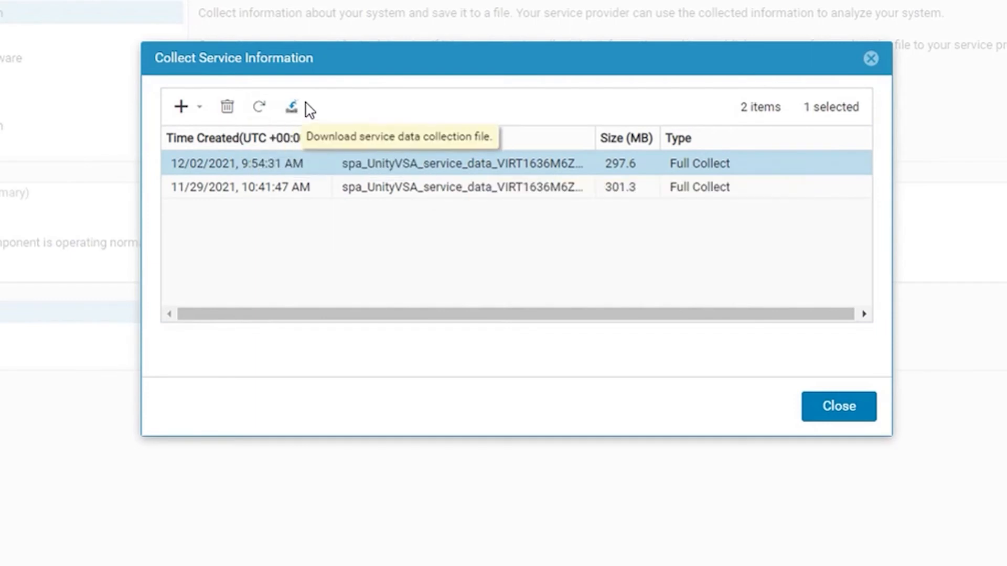